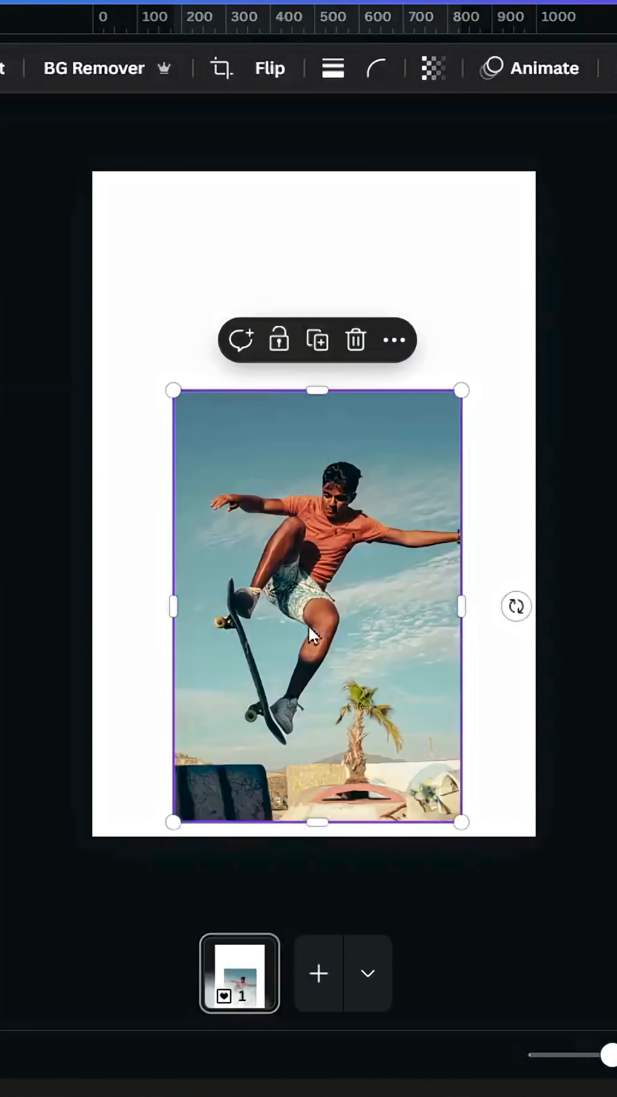
# Stretch the skateboarder photo outward so it covers the whole page
pyautogui.moveTo(461, 822); pyautogui.dragTo(380, 604)
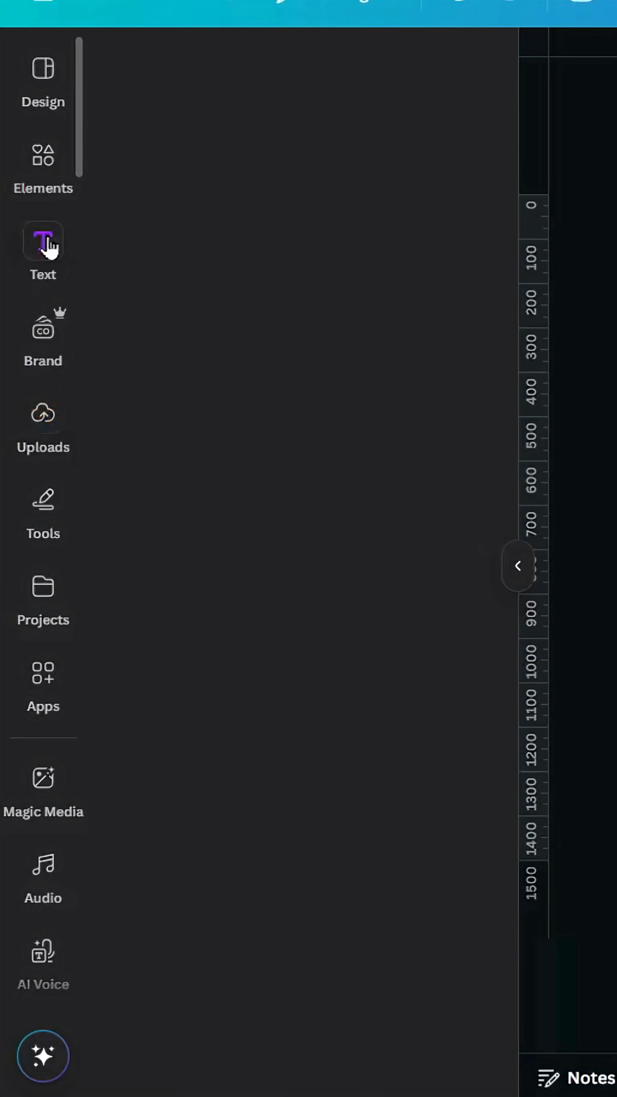
# Add a heading reading SKATE, change its font and make the text white
pyautogui.click(43, 241)
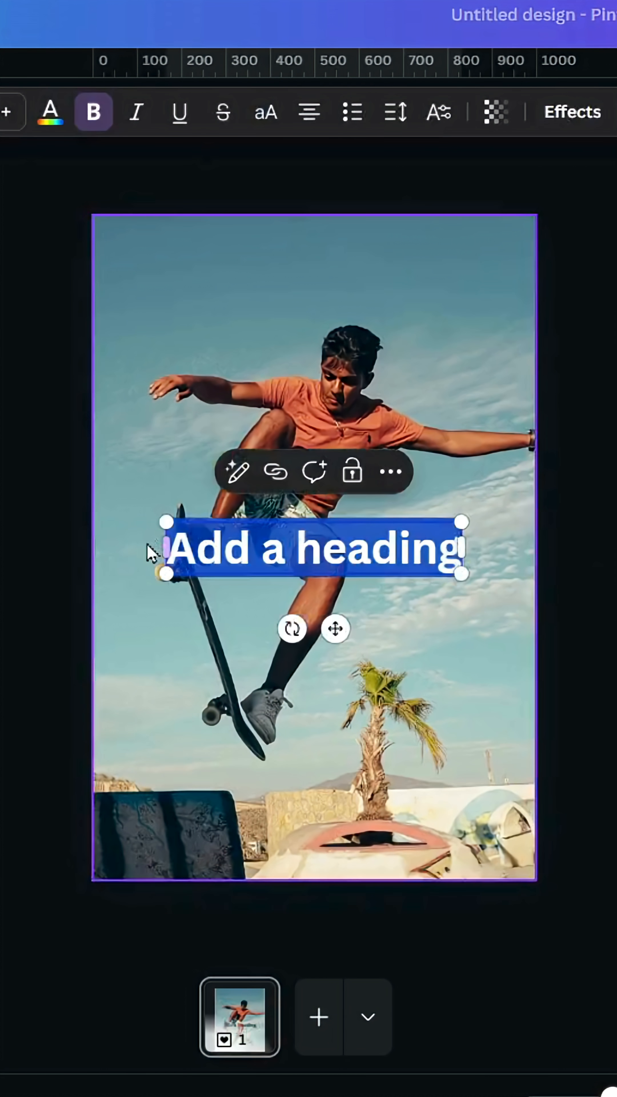
pyautogui.write('SKATE')
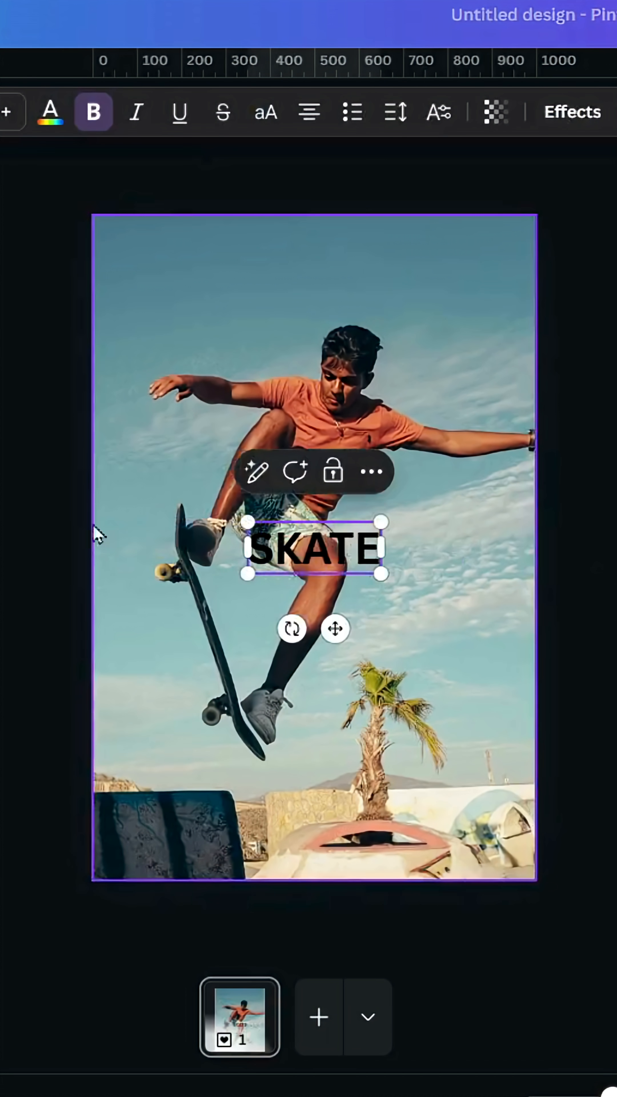
pyautogui.click(50, 112)
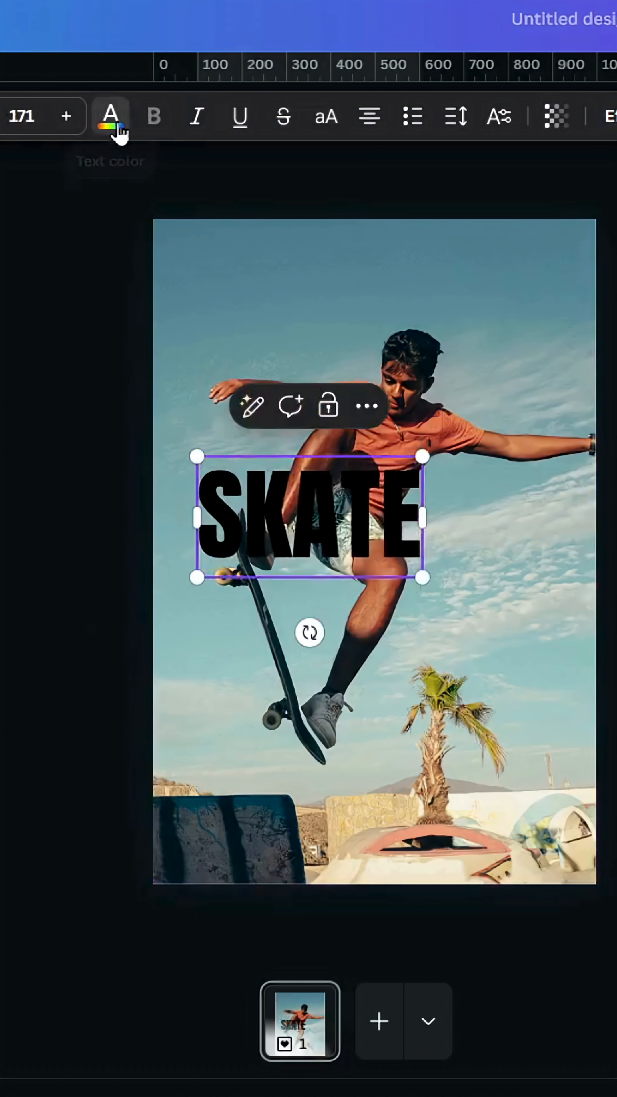
pyautogui.click(109, 116)
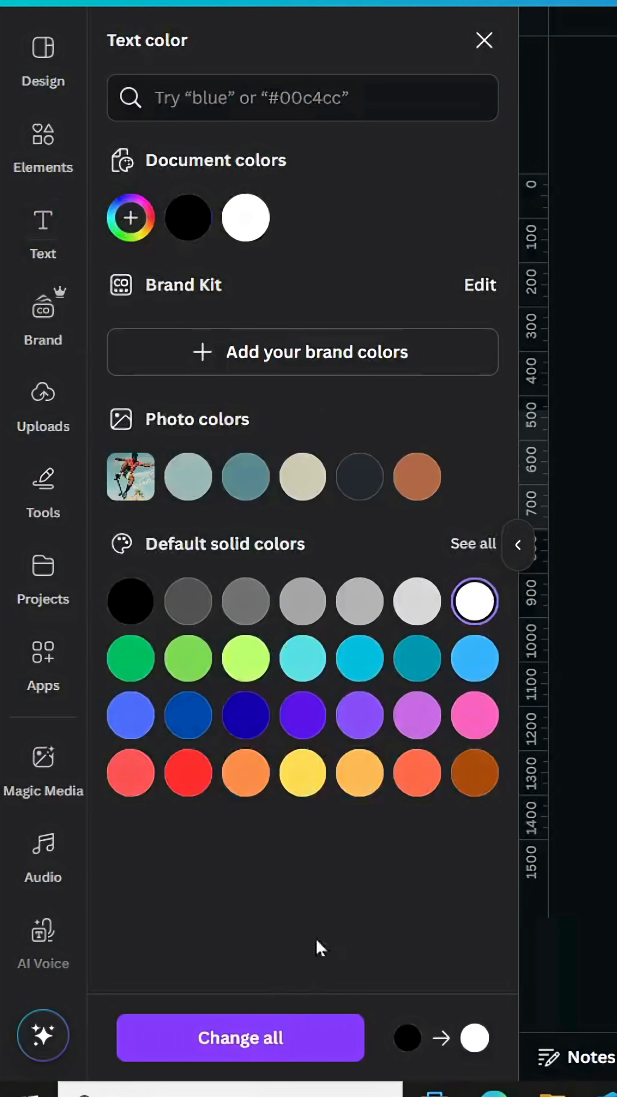
pyautogui.click(483, 40)
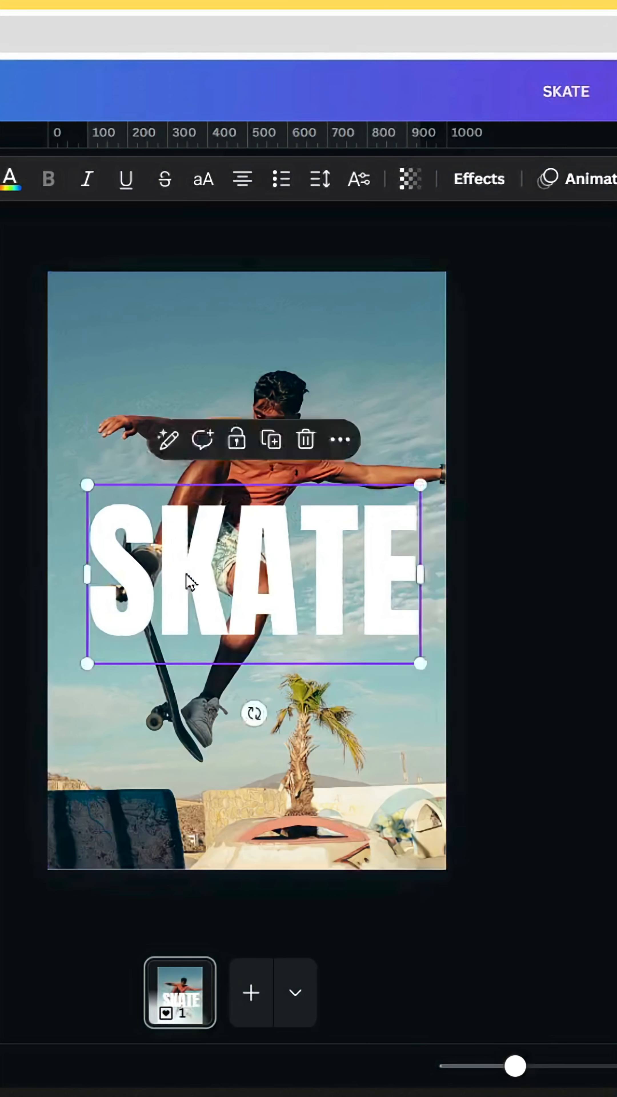
# Move SKATE higher over the skater and give it a Lift shadow at full intensity
pyautogui.moveTo(253, 573); pyautogui.dragTo(253, 483)
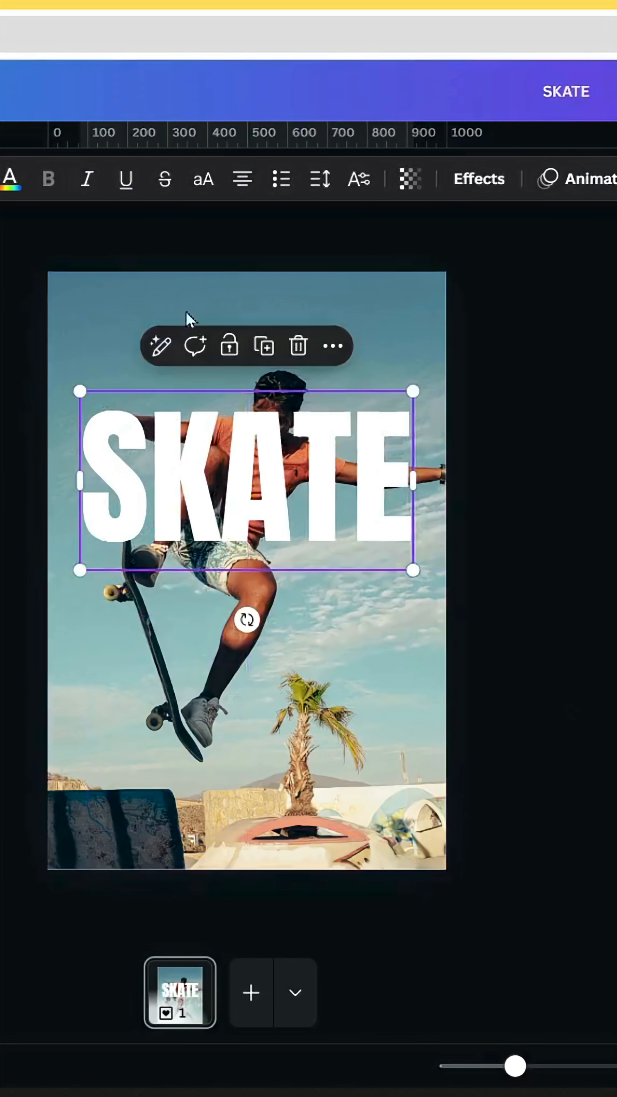
pyautogui.click(478, 179)
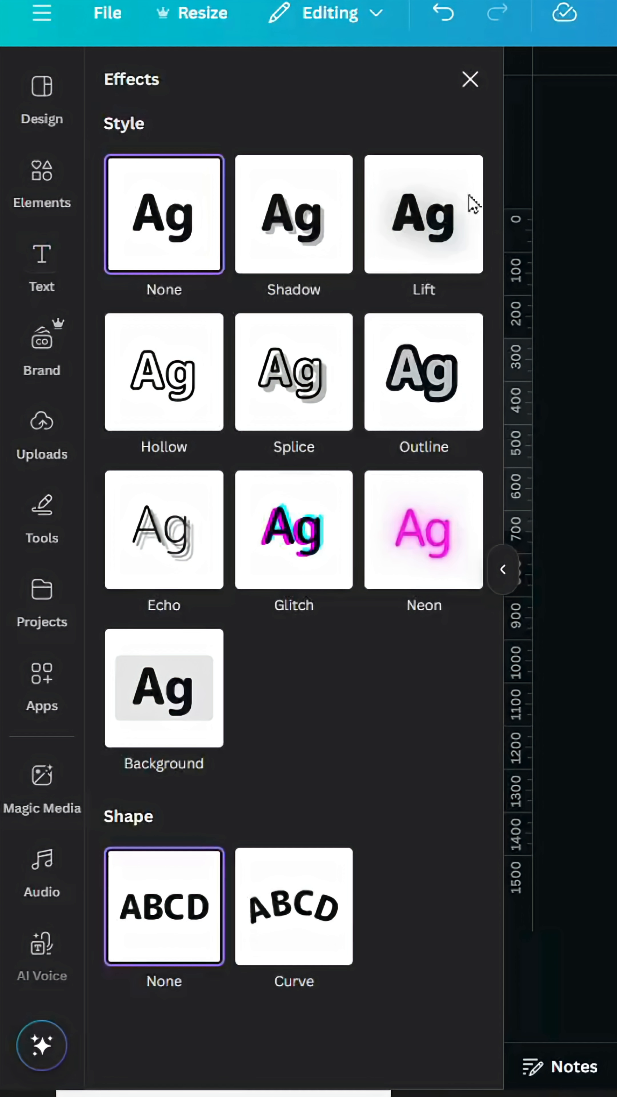
pyautogui.click(424, 214)
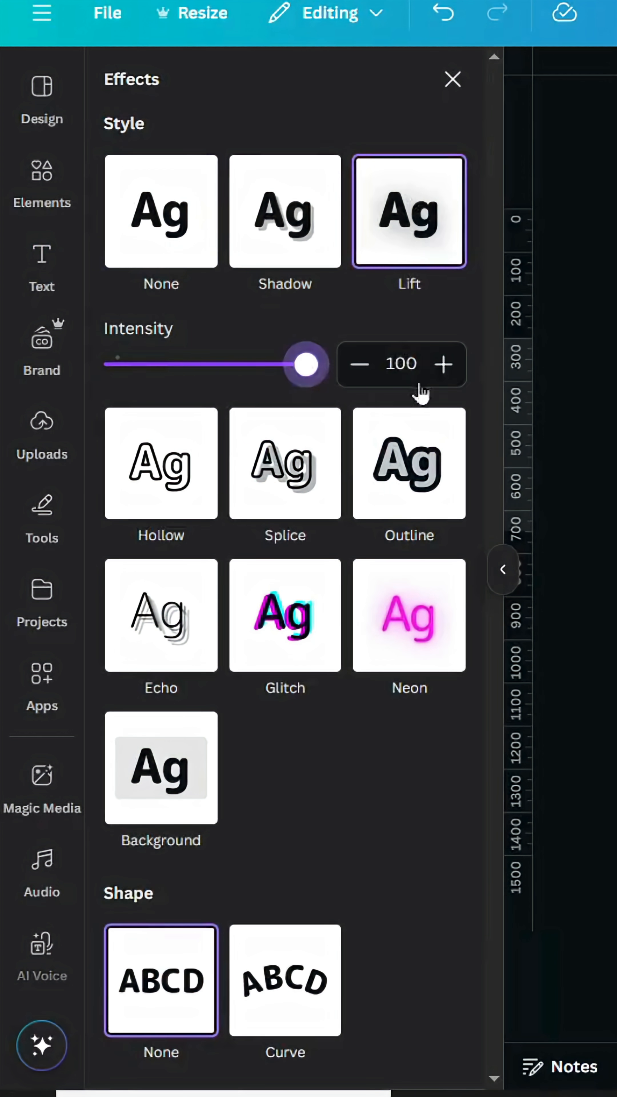
pyautogui.click(452, 79)
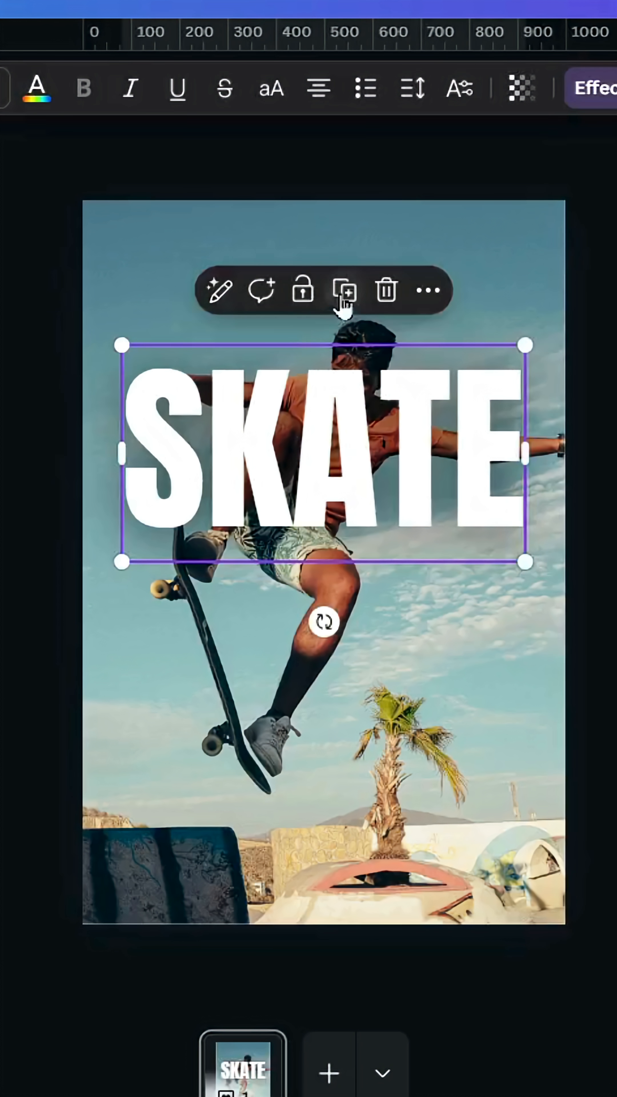
# Duplicate the heading as TIME beneath SKATE and move the photo aside onto white
pyautogui.click(343, 290)
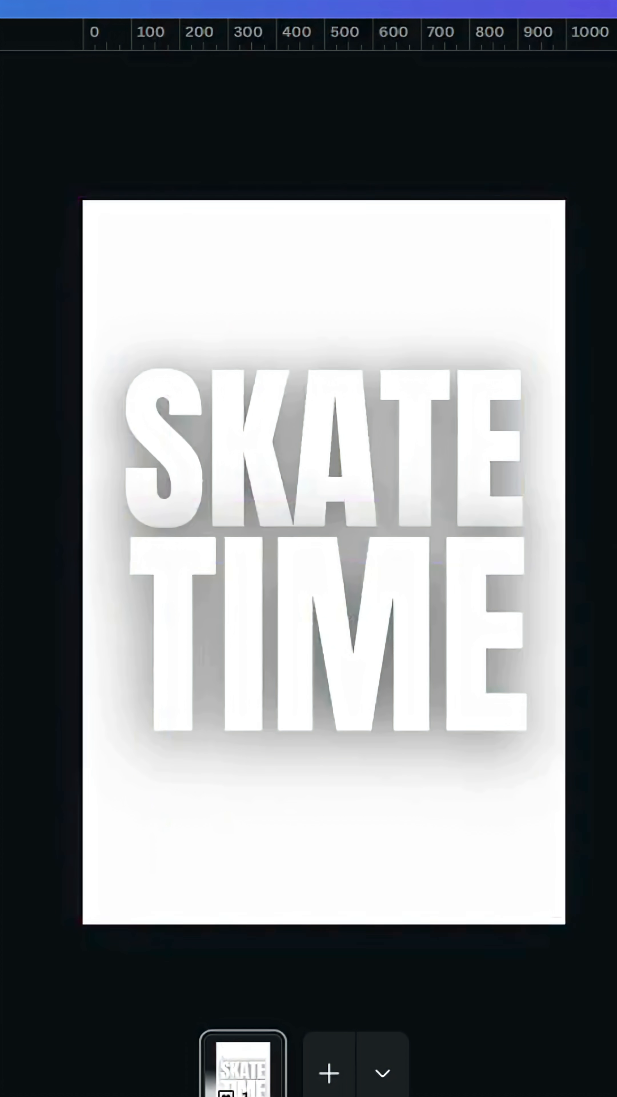
pyautogui.click(402, 51)
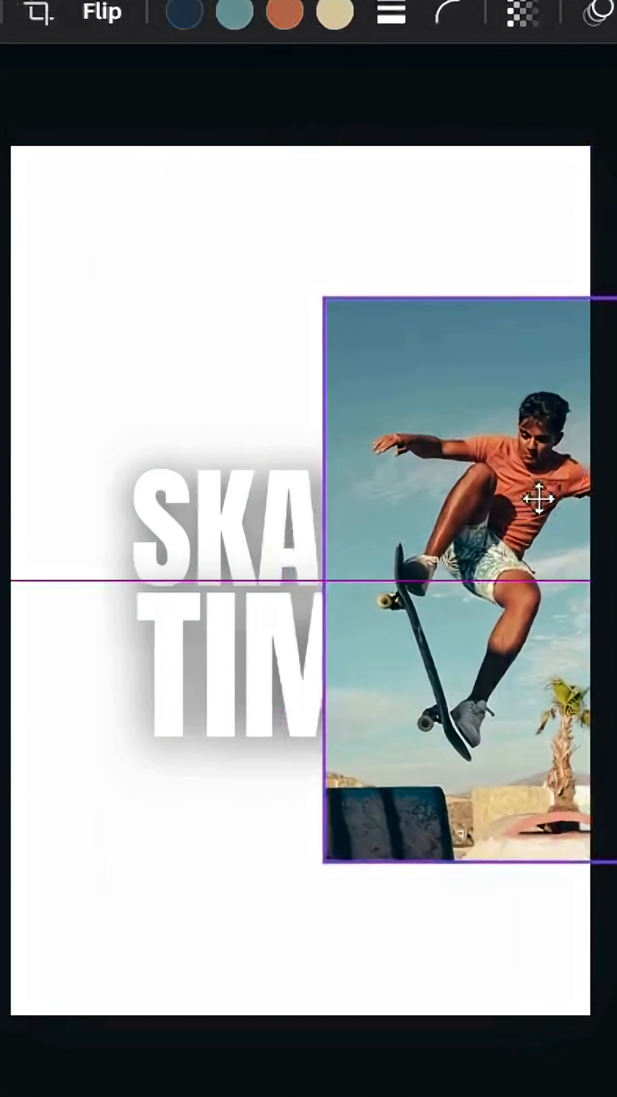
pyautogui.click(539, 498)
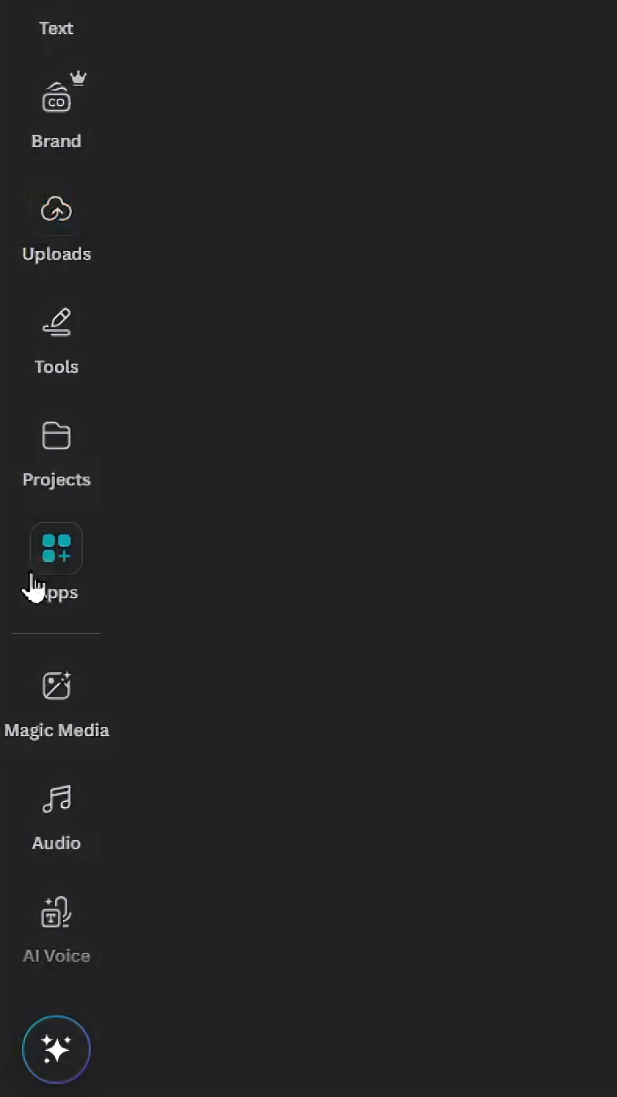
# Find the Blend Image app by searching BLEN in Apps and launch it
pyautogui.click(56, 549)
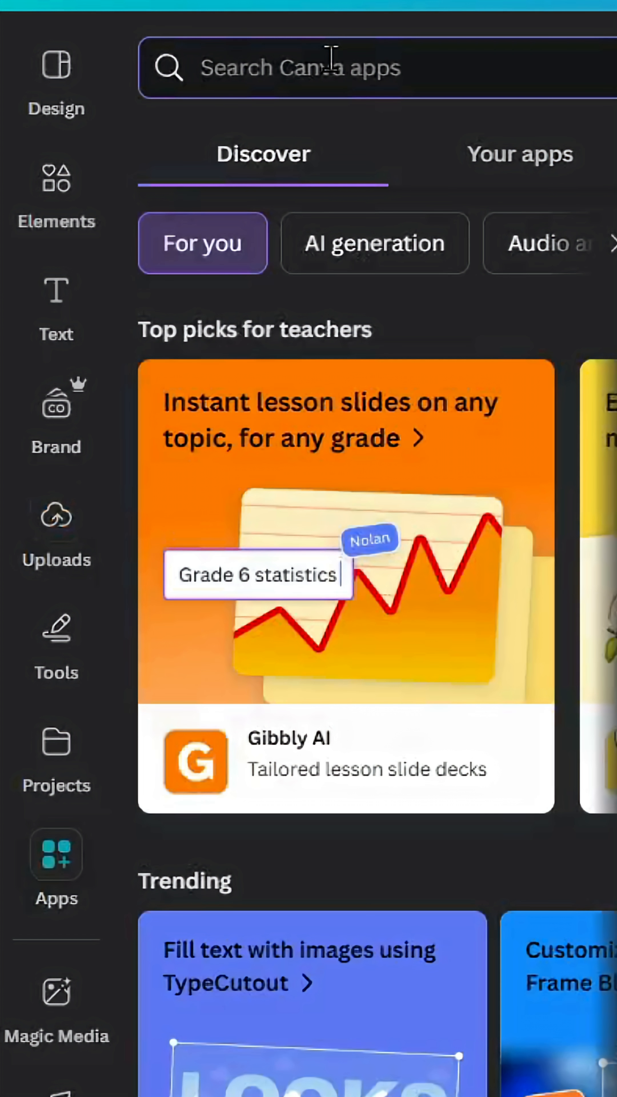
pyautogui.write('BLEN')
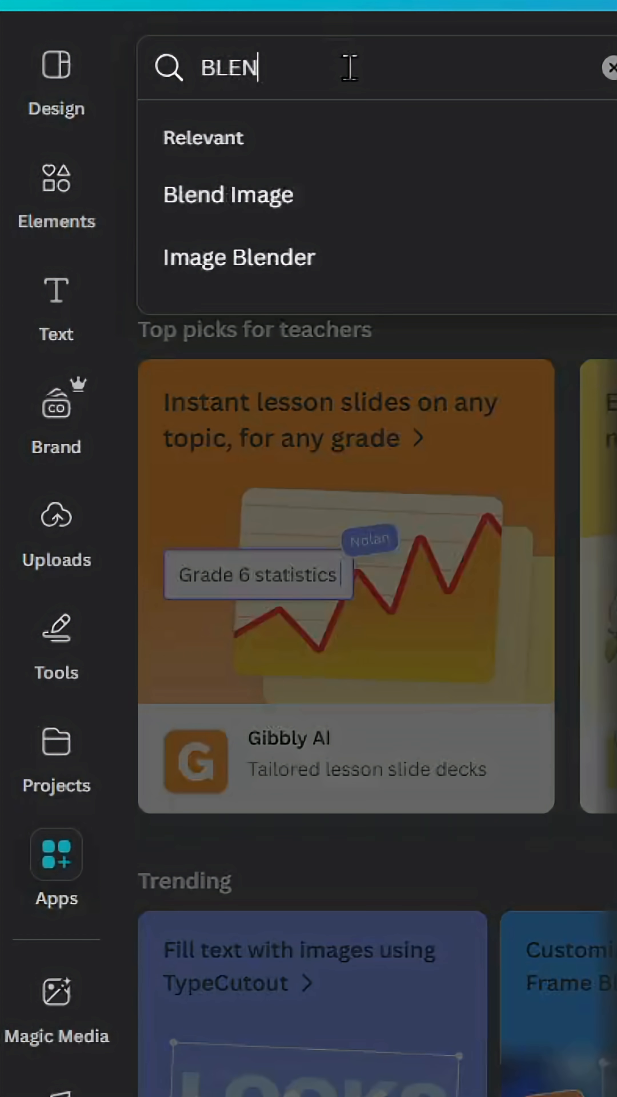
pyautogui.click(227, 194)
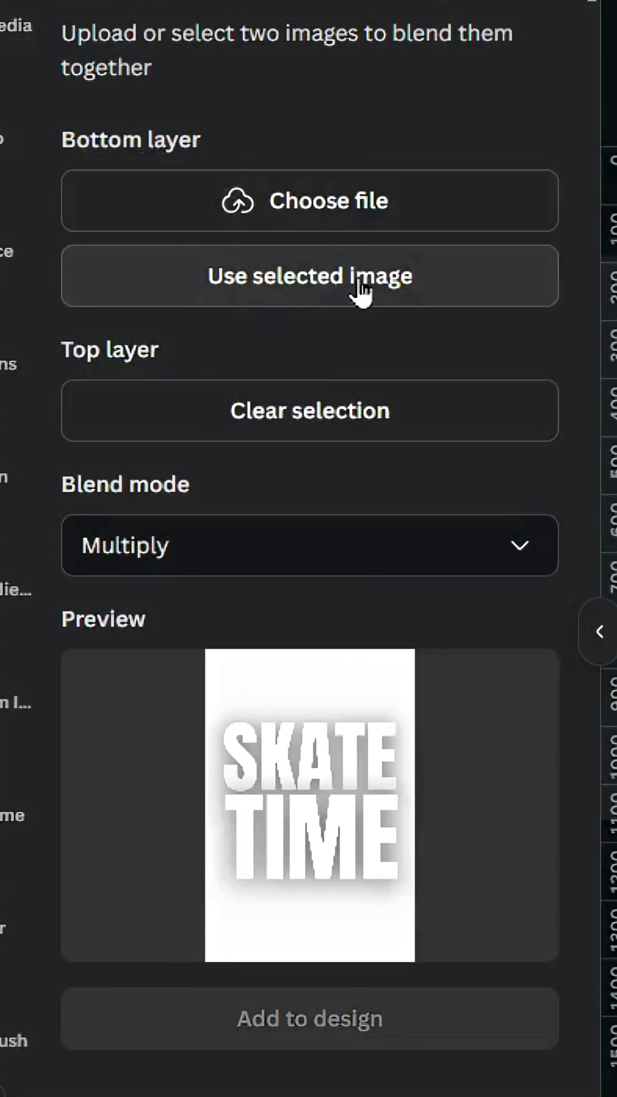
# Use the selected photo and text as blend layers in Multiply mode and preview the result
pyautogui.click(309, 274)
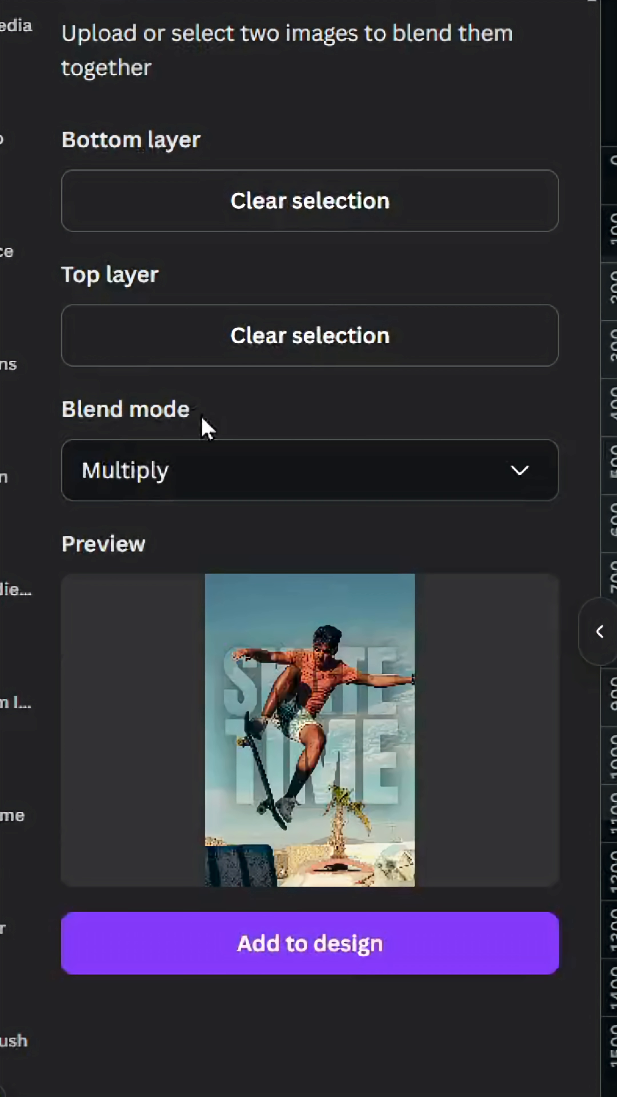
pyautogui.click(309, 470)
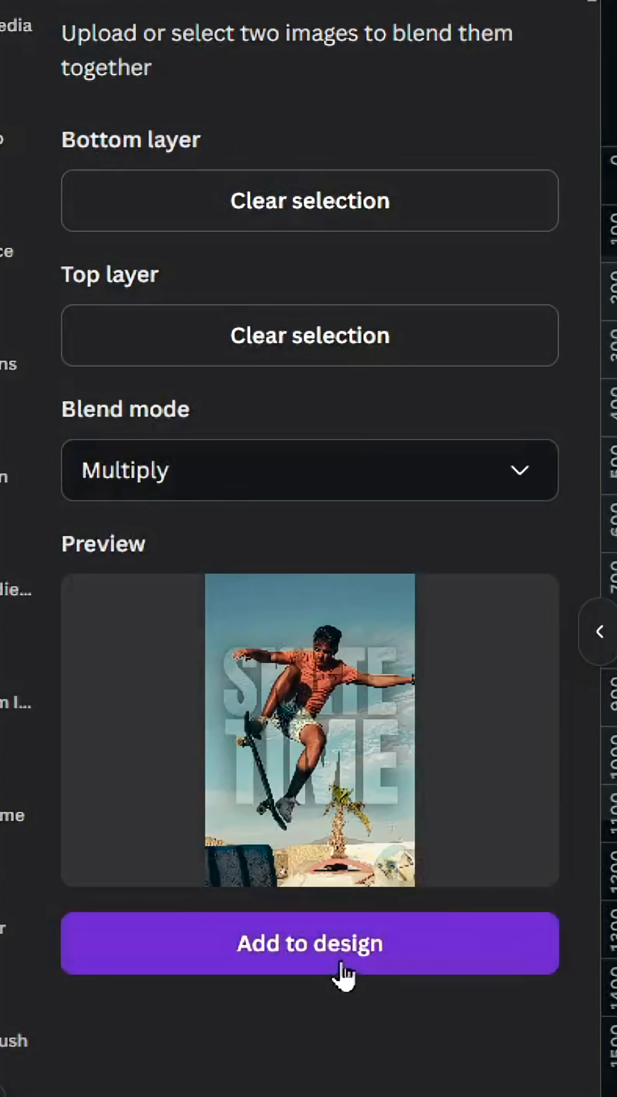
# Add the blended image to the design, fill the page with it and bring the original photo forward
pyautogui.click(310, 942)
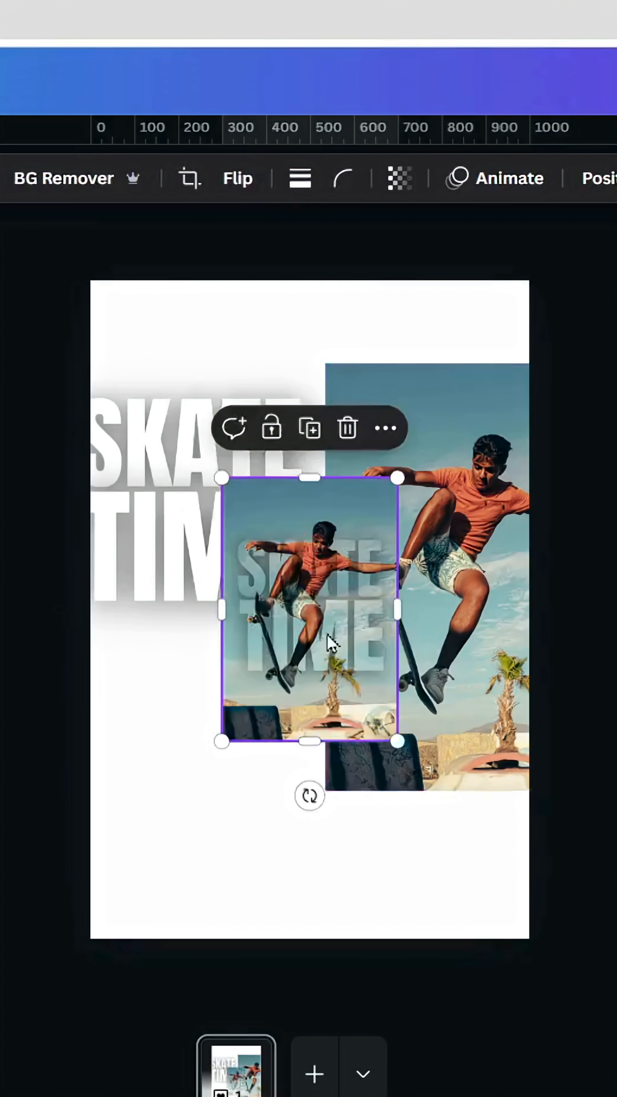
pyautogui.moveTo(310, 608); pyautogui.dragTo(178, 412)
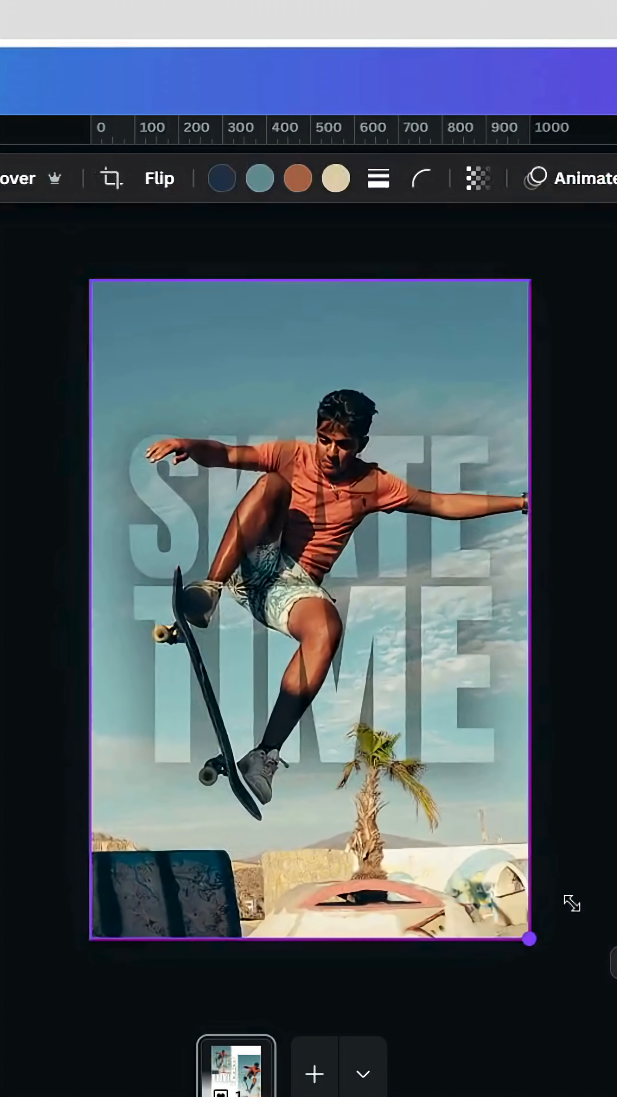
pyautogui.rightClick(311, 595)
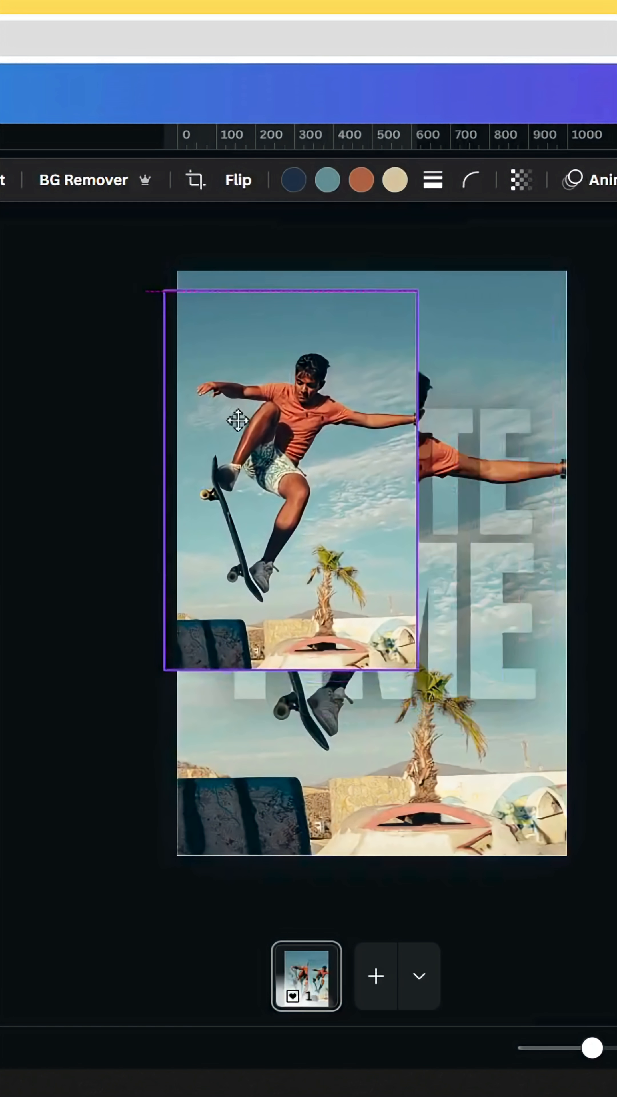
# Position the original skater photo over the blended poster and enlarge it so both skaters line up
pyautogui.moveTo(294, 483); pyautogui.dragTo(329, 420)
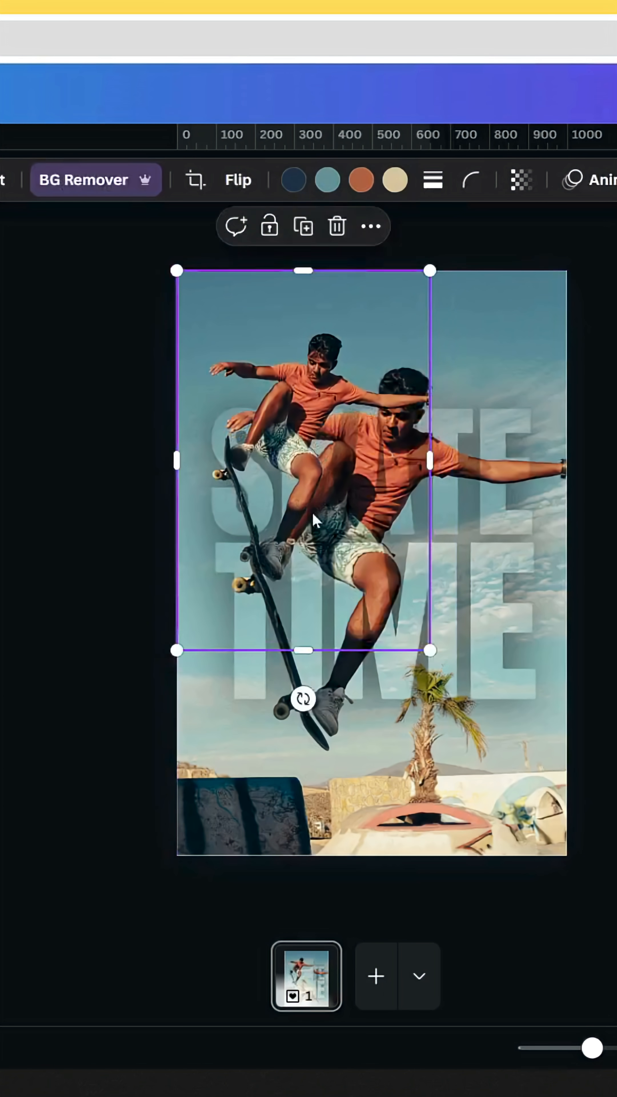
pyautogui.moveTo(430, 650); pyautogui.dragTo(535, 808)
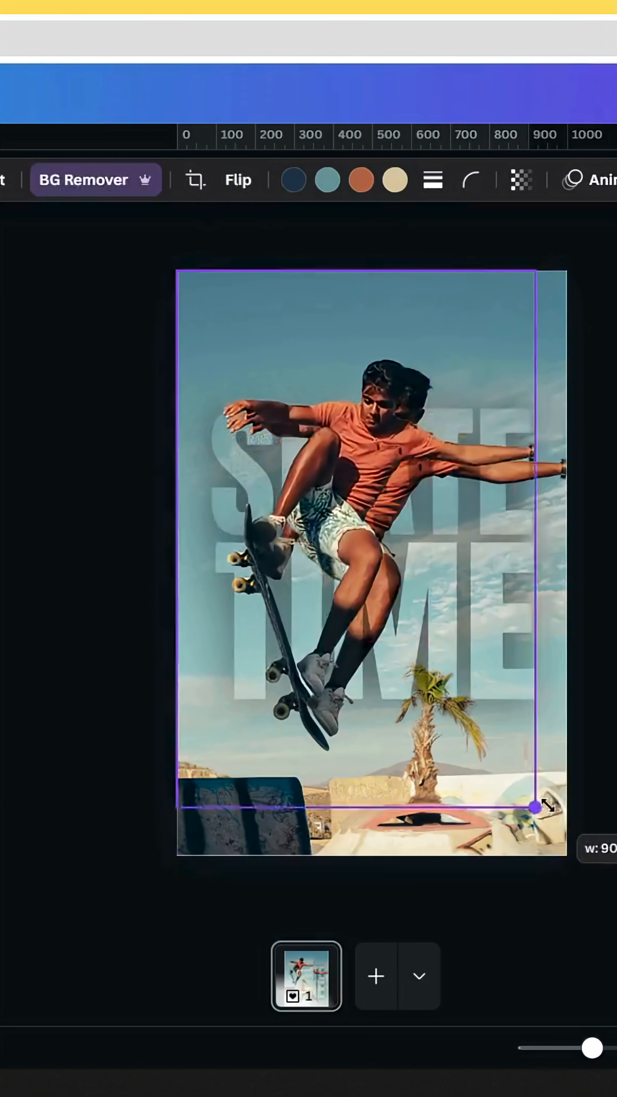